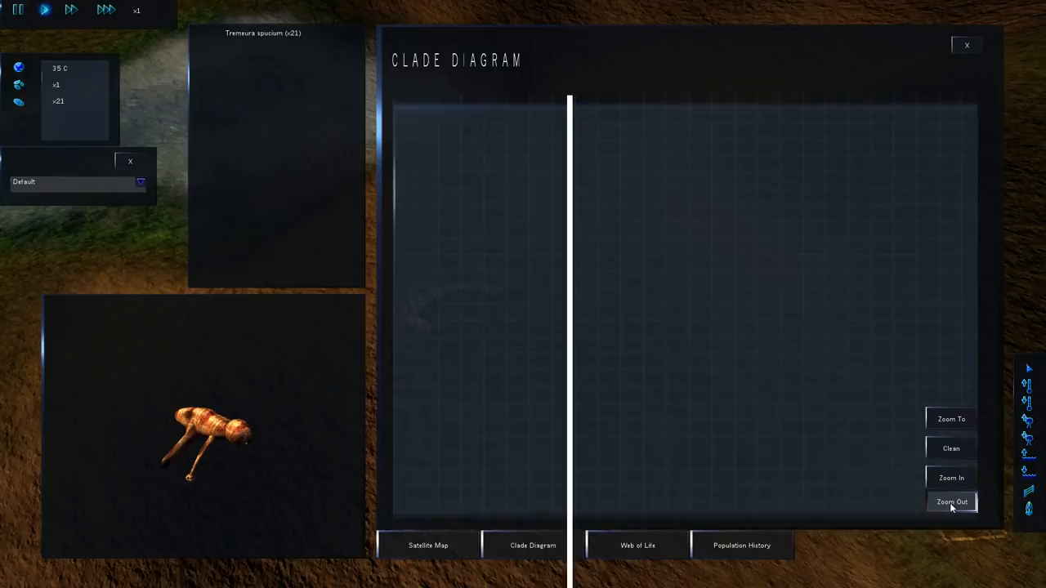
Zoom the clade diagram out to see the lineage, then close it to reveal the island.
left_click(950, 501)
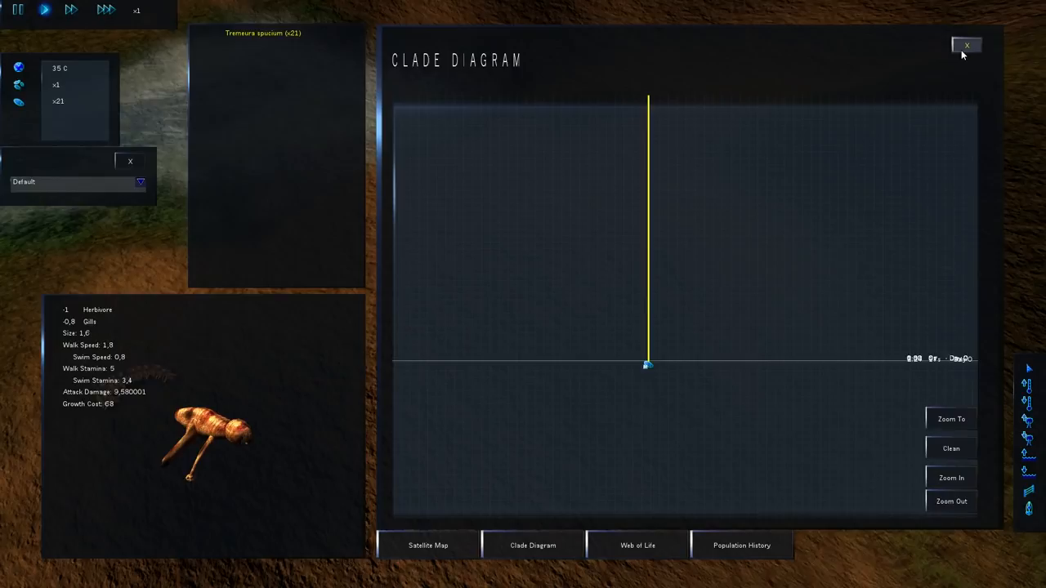
left_click(967, 45)
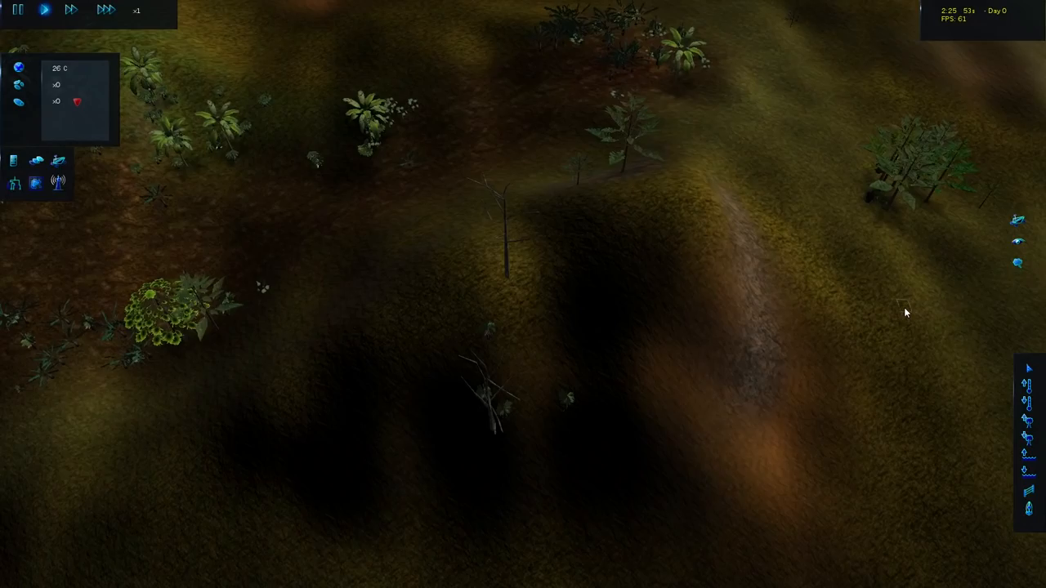
mouse_move(1028, 393)
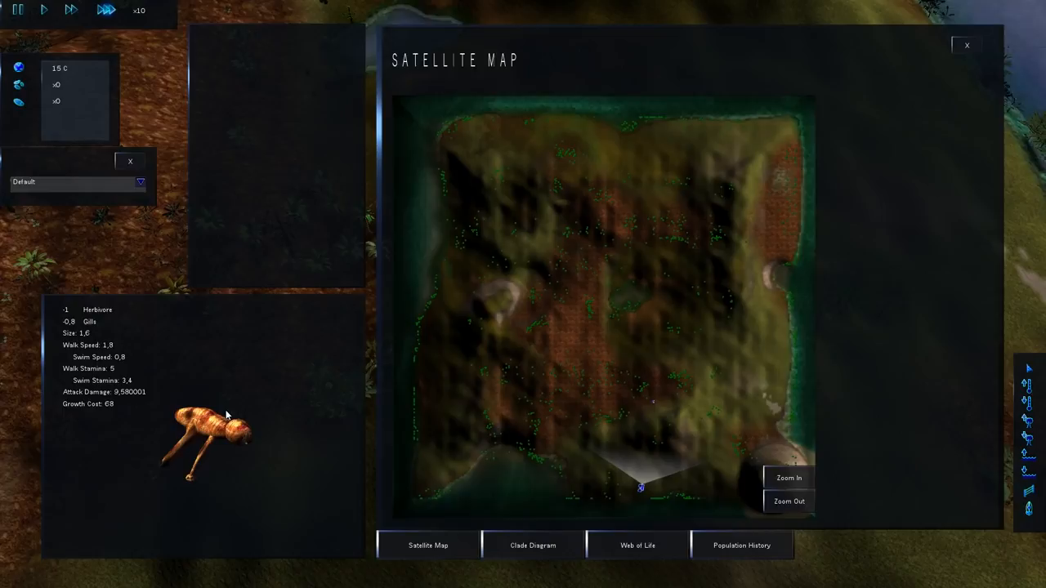
Release the imported Tremeura spucium colony on the island and close the satellite map.
left_click(966, 45)
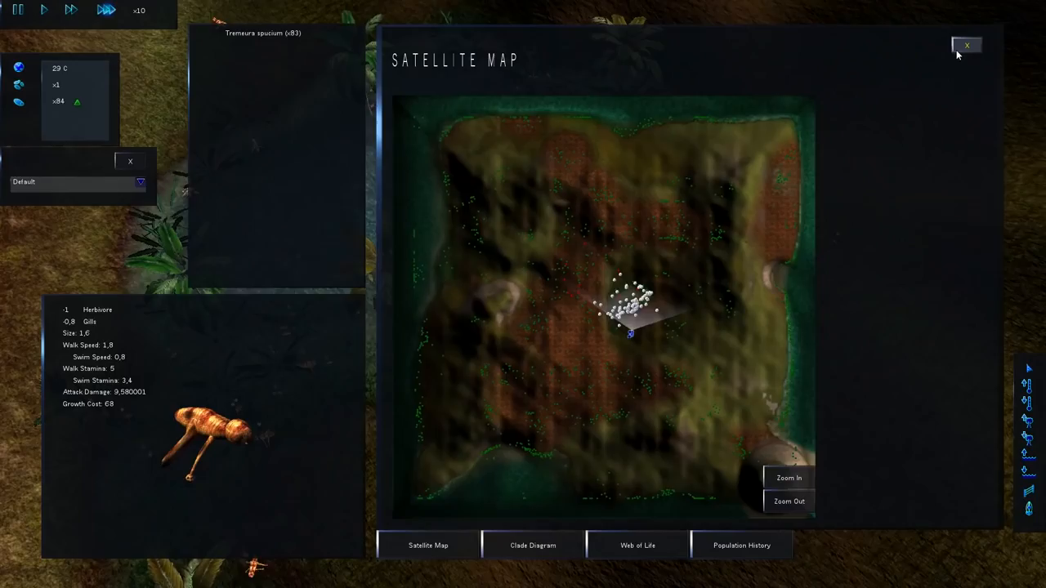
left_click(966, 45)
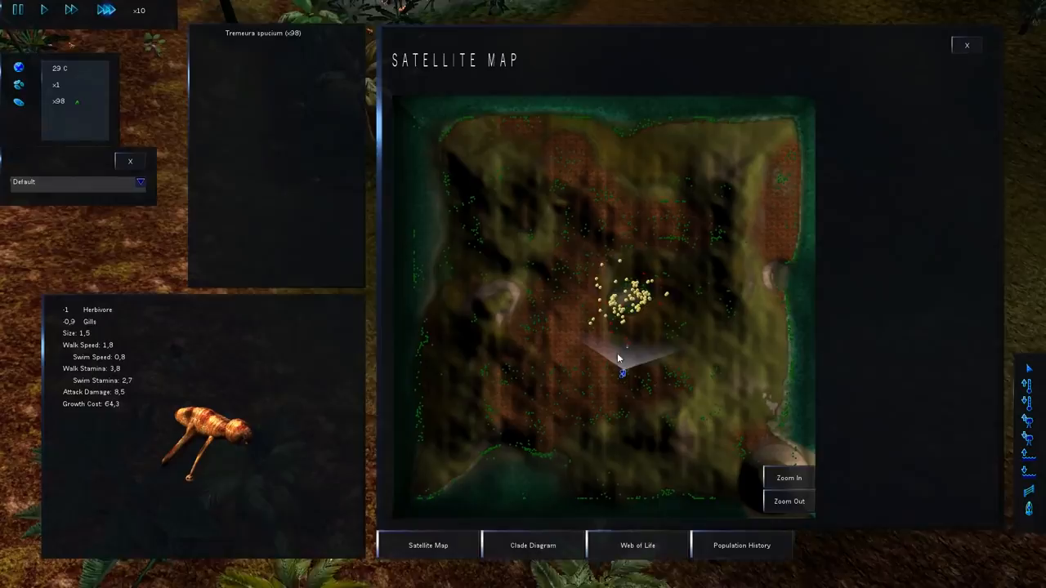
Run at x1 with the satellite map while the colony passes 260, then view the island.
left_click(966, 45)
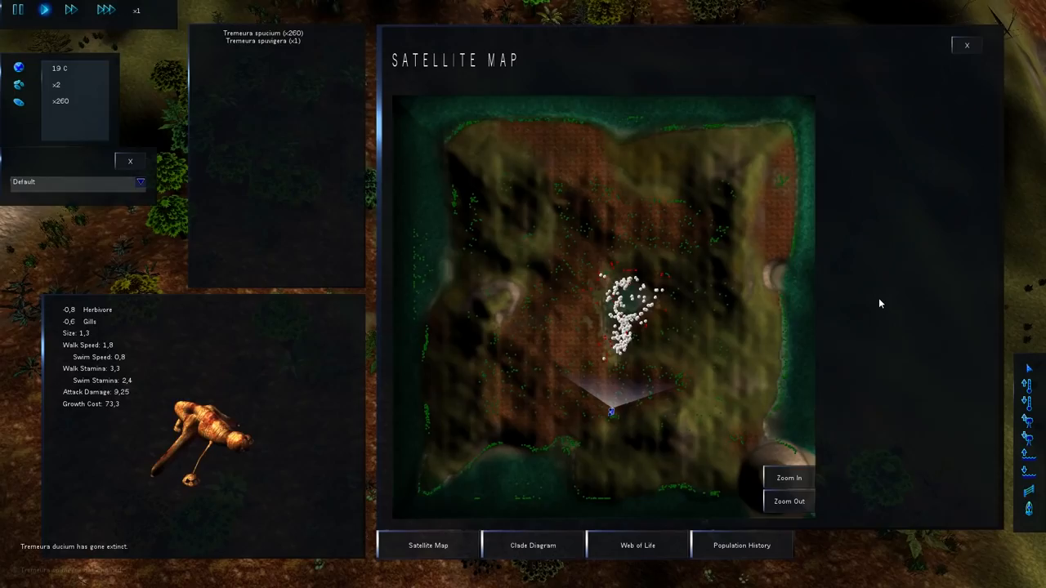
left_click(966, 45)
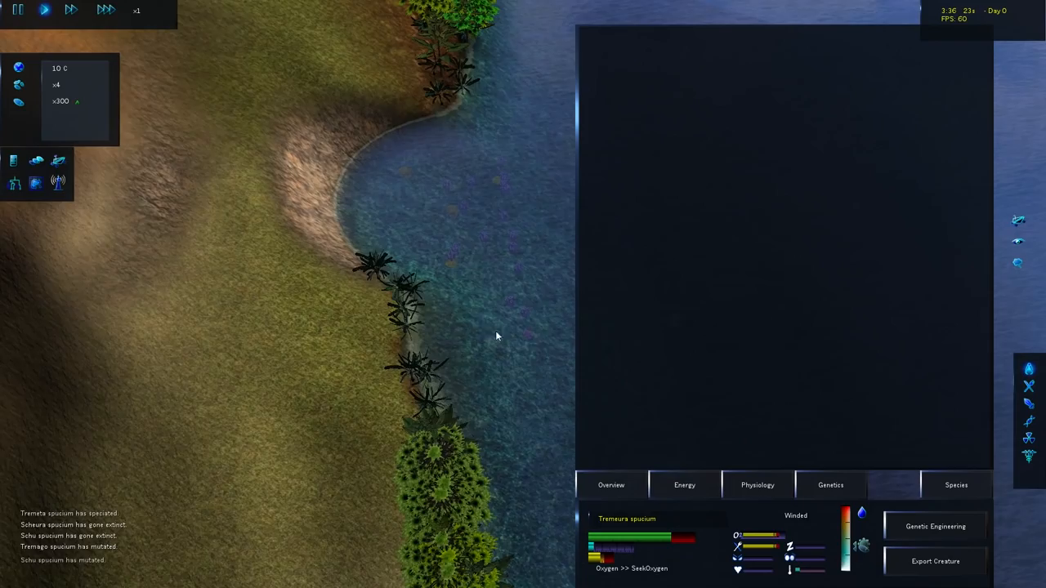
mouse_move(1029, 390)
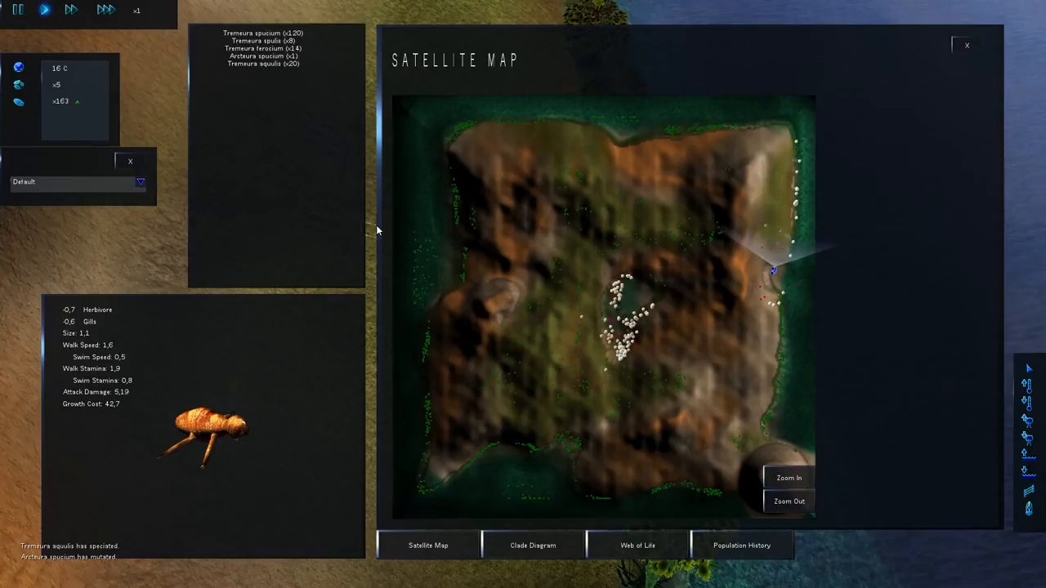
Run the simulation at x10 and read the Gills stat tooltip as eight species emerge.
left_click(532, 545)
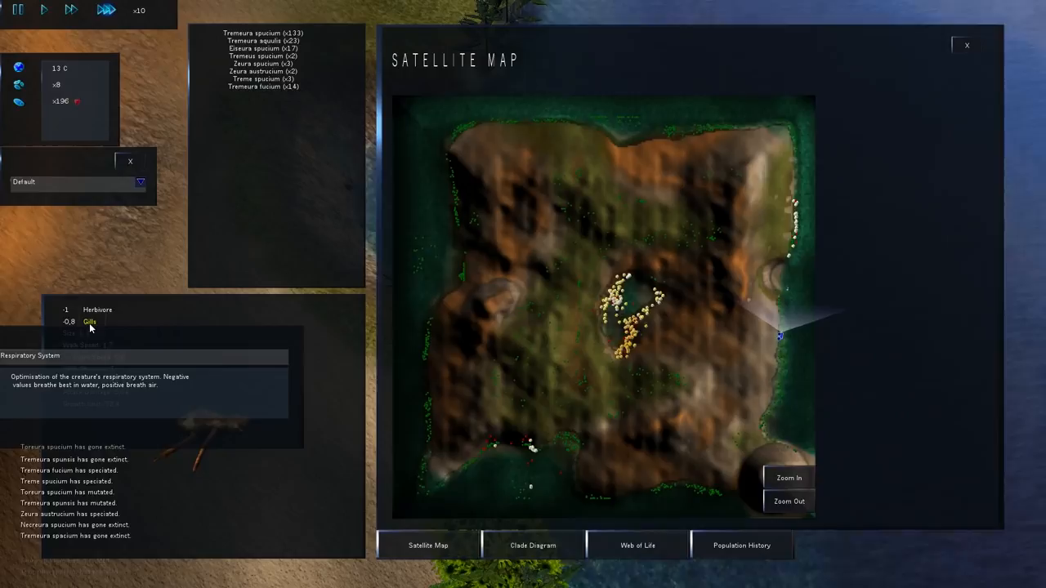
left_click(966, 45)
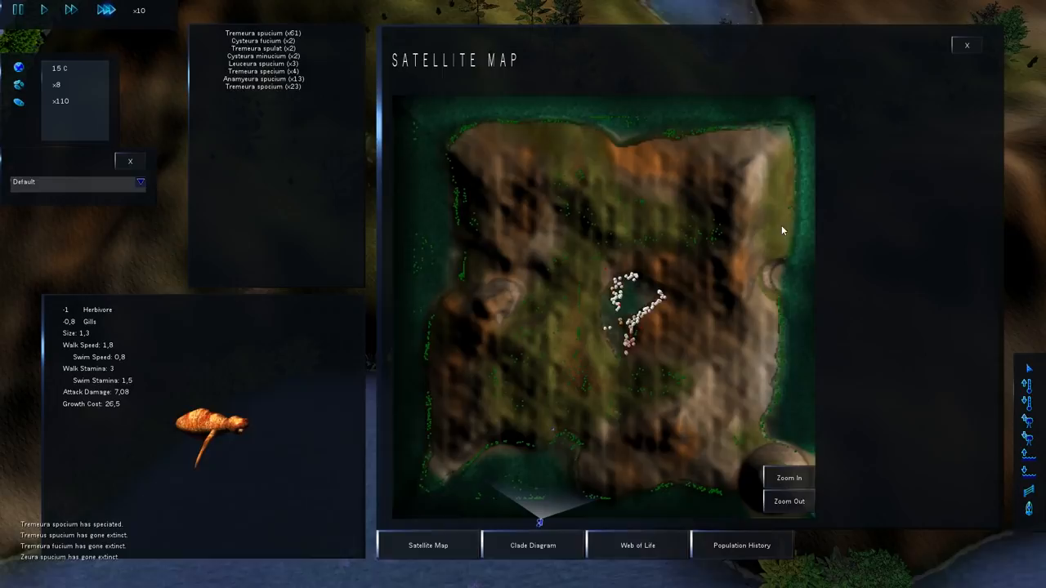
Jump the view to the eastern shore and show the branching clade diagram.
left_click(532, 545)
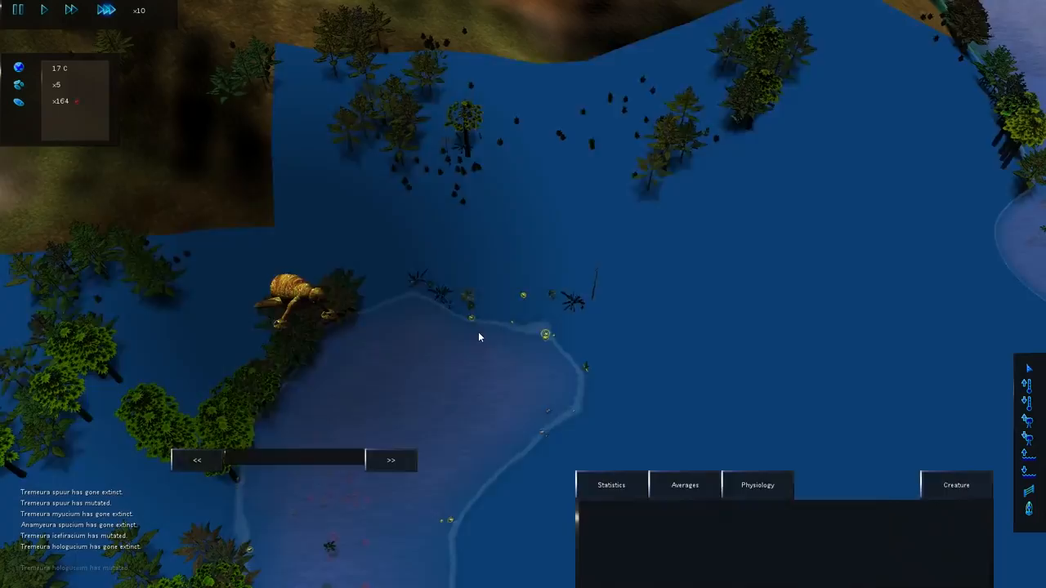
left_click(44, 10)
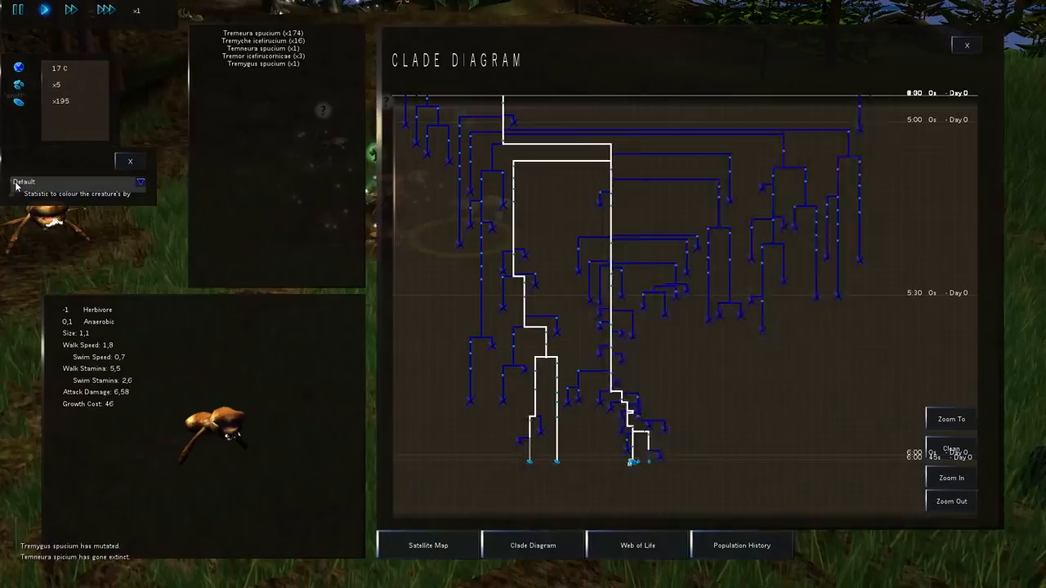
Choose the creature colouring statistic, jump to the fenced hillside and reopen the satellite map.
left_click(428, 545)
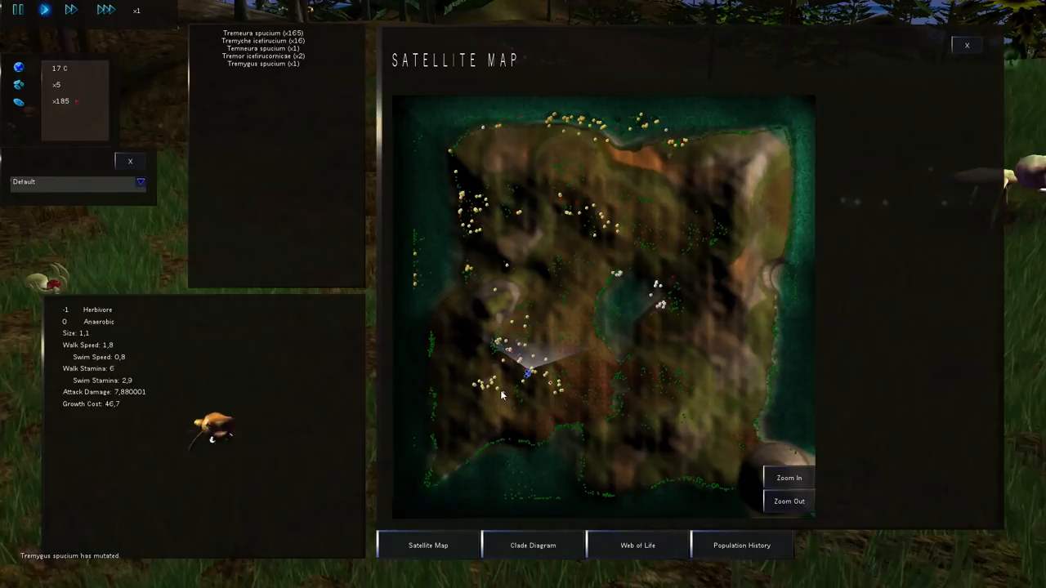
left_click(967, 45)
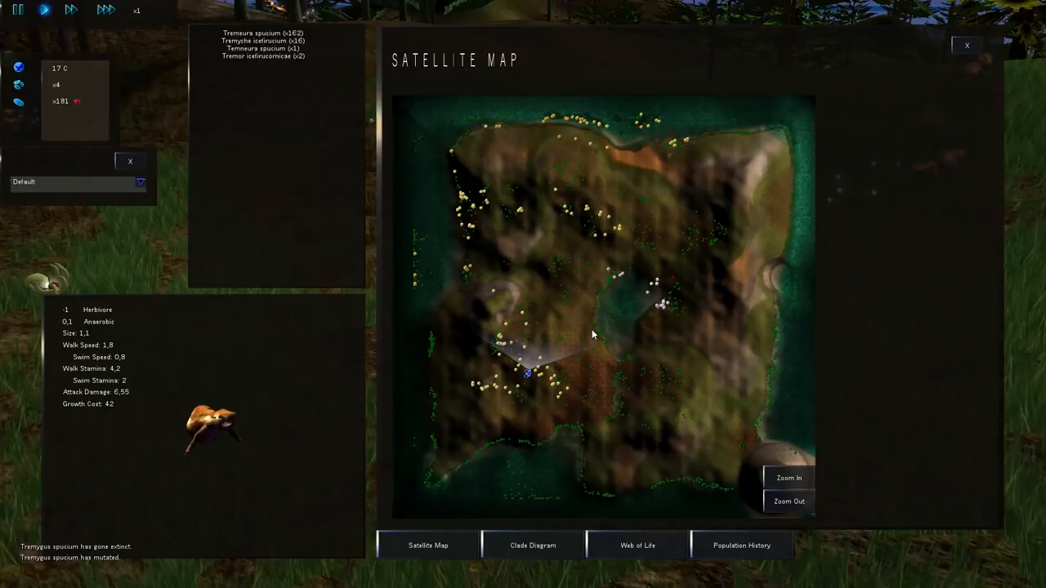
left_click(966, 45)
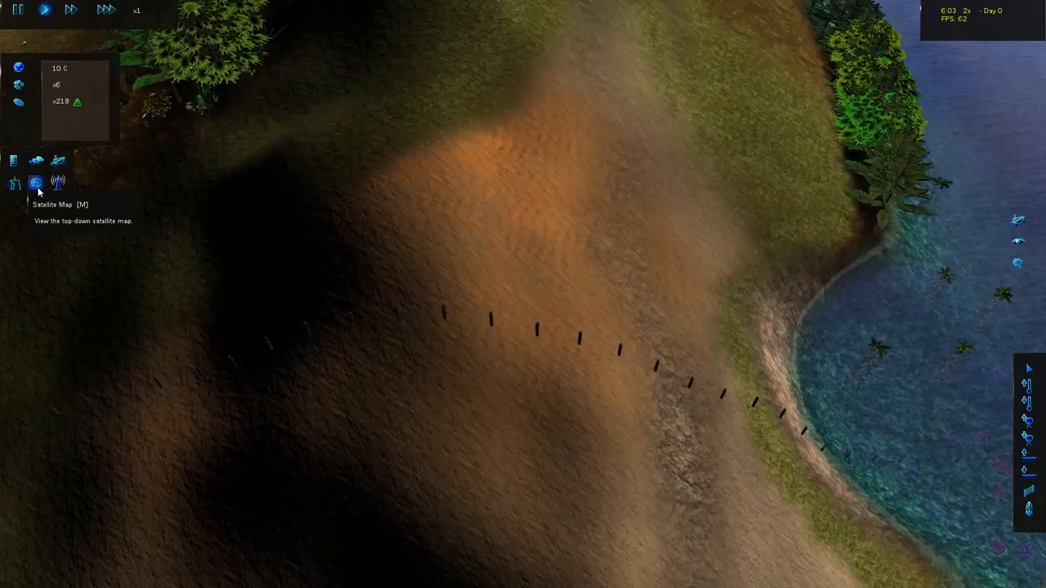
left_click(36, 183)
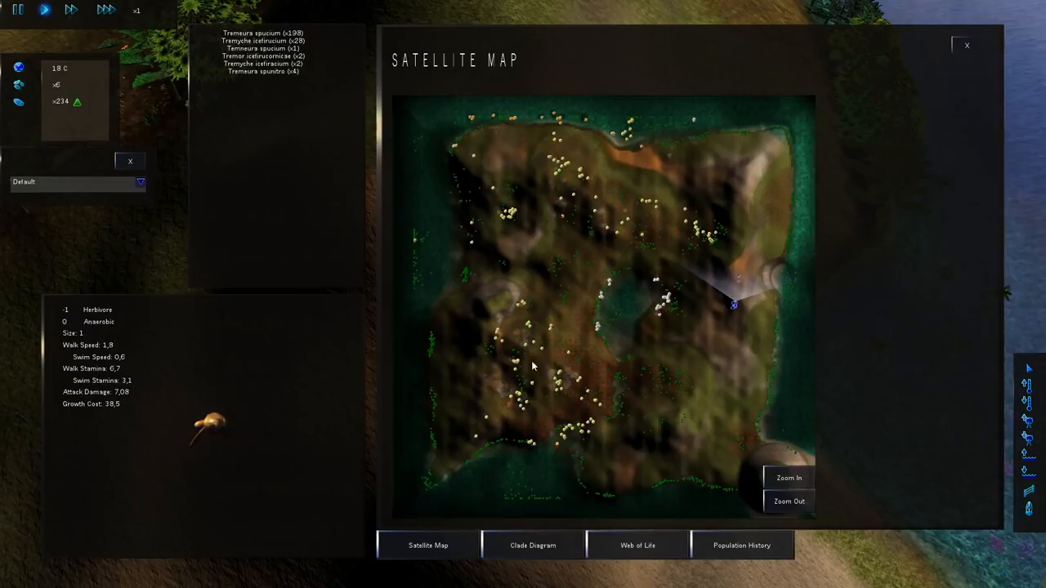
Show the clade diagram with Tremeura spucium dominant at about 269 of 284 creatures.
left_click(966, 45)
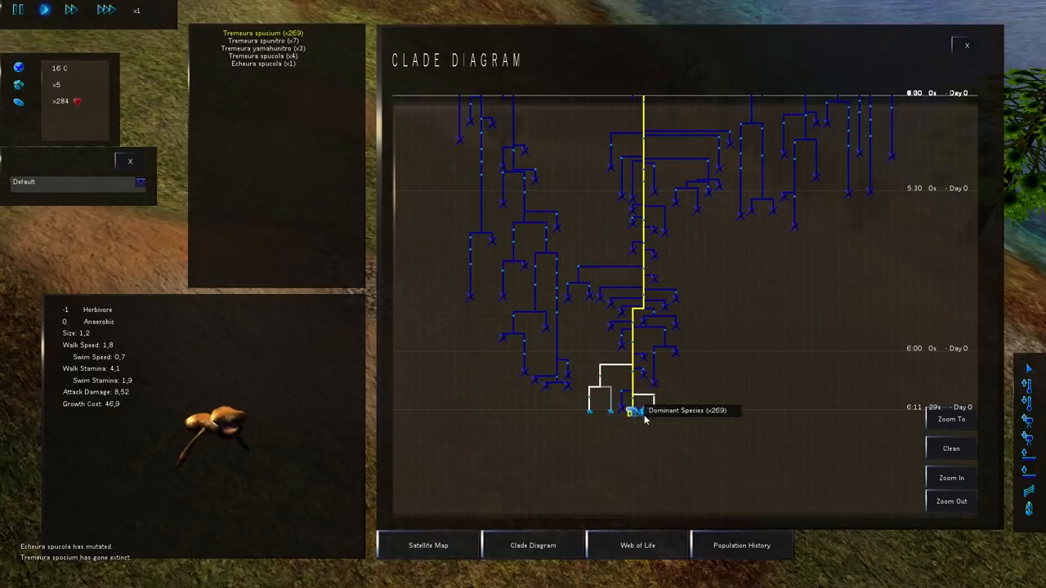
Return to the overhead satellite map showing eight species led by Tremes spucium.
left_click(966, 44)
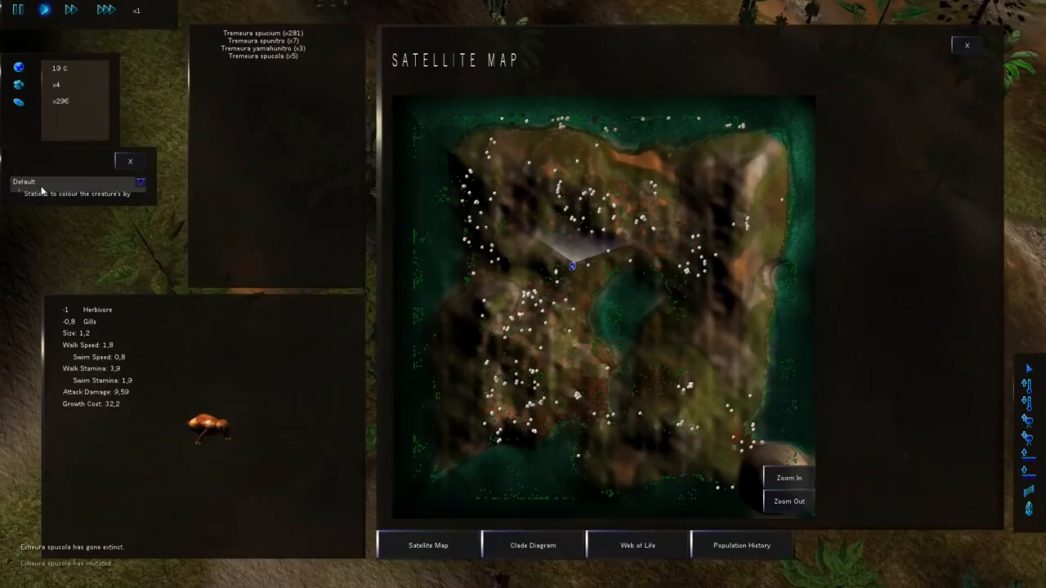
left_click(967, 45)
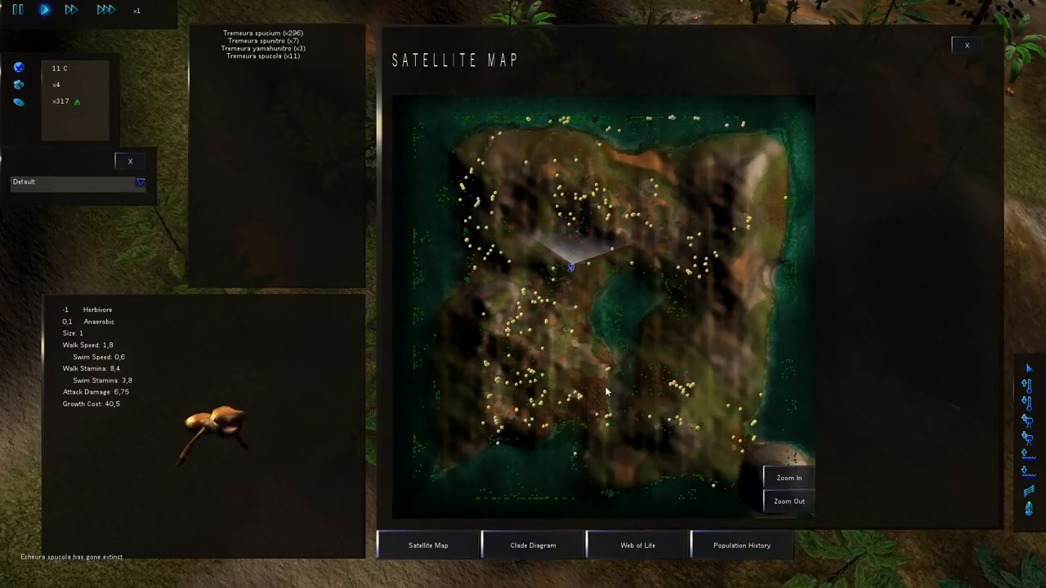
left_click(966, 45)
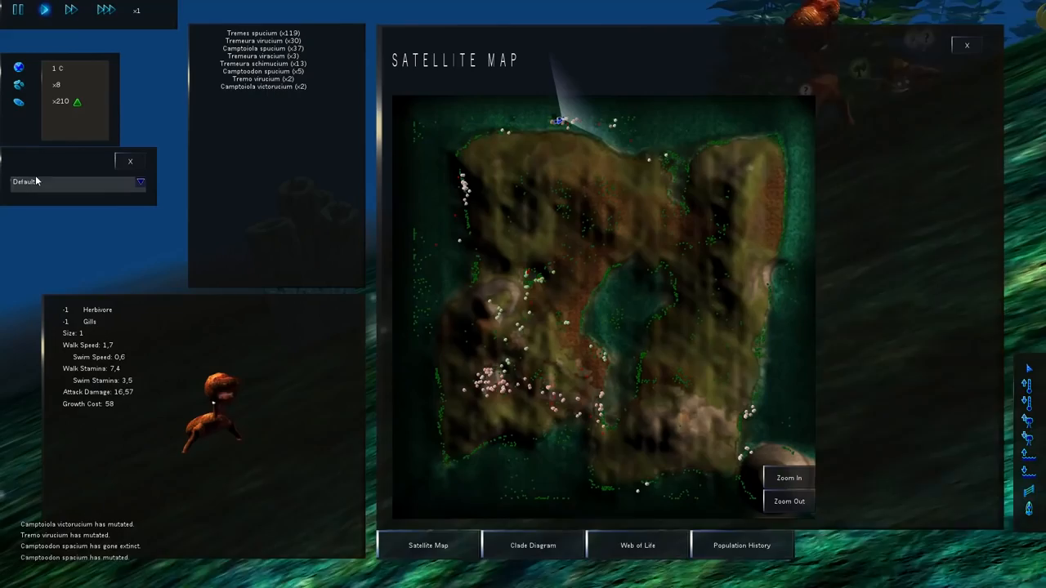
Check the clade diagram, then show the population history chart running at x10 speed.
left_click(966, 45)
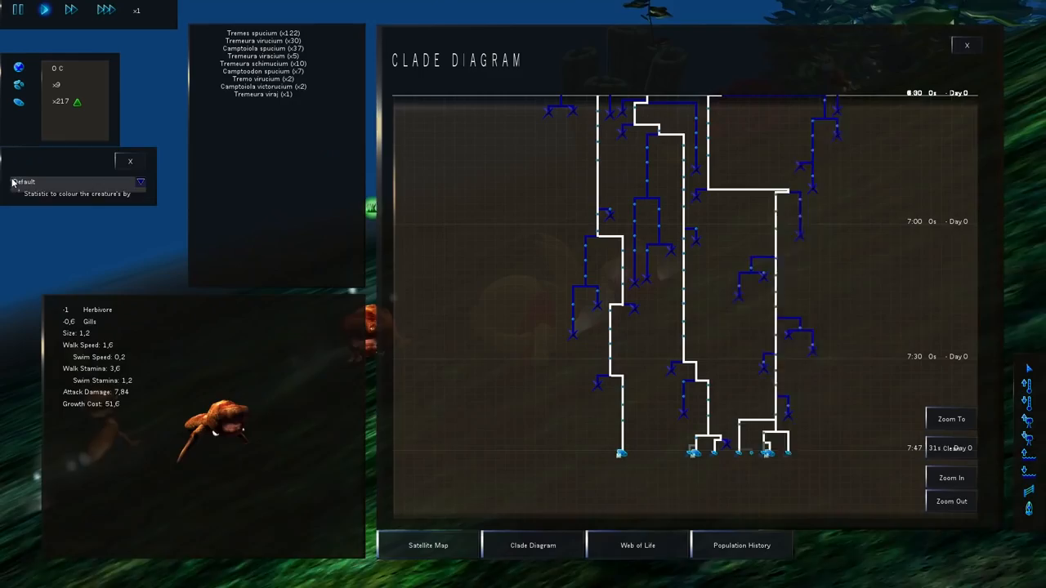
left_click(966, 45)
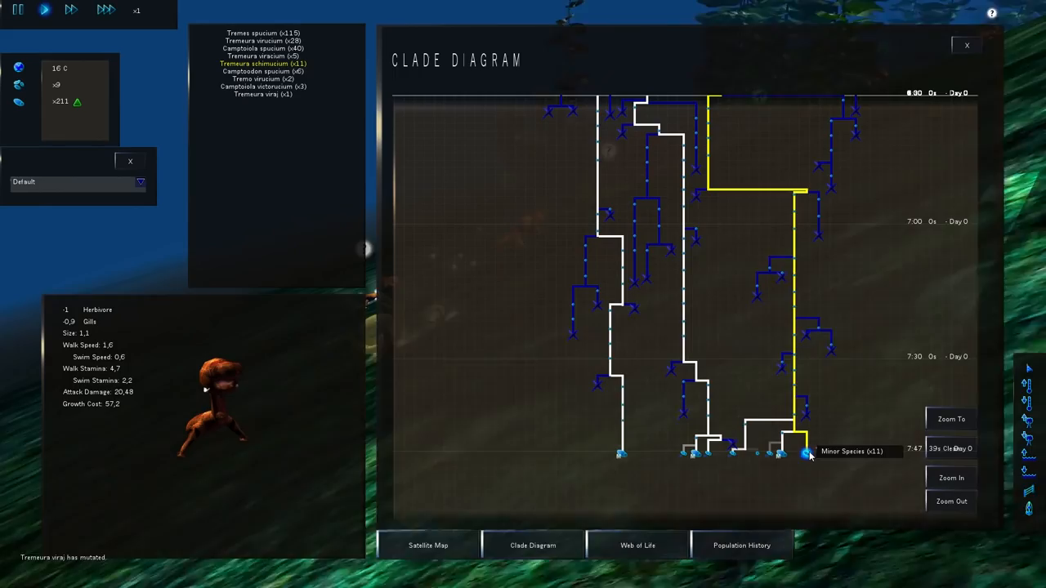
left_click(966, 45)
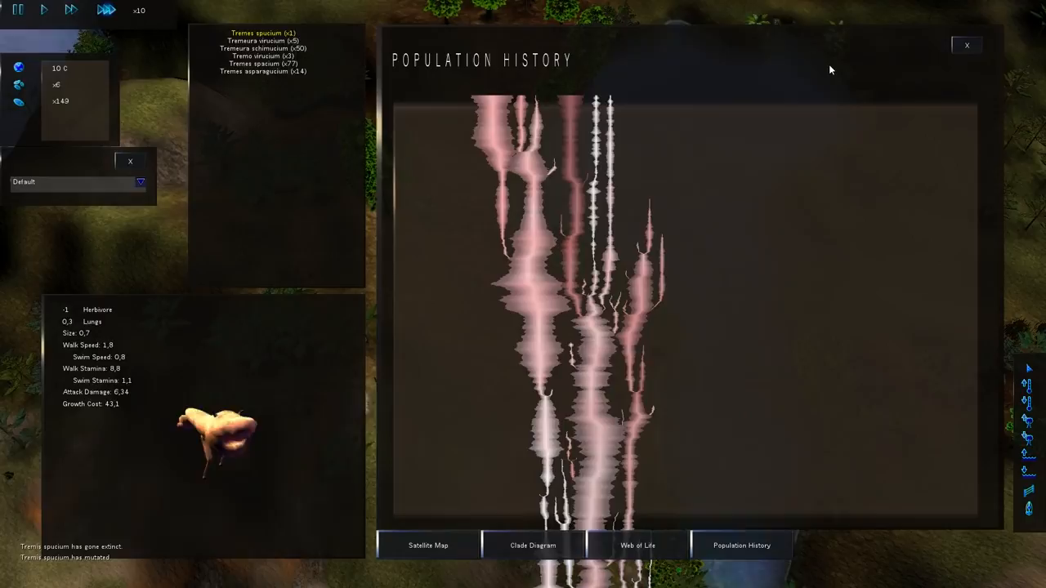
Drop back to x1 speed and show the satellite map with four species along the southern shore.
left_click(966, 45)
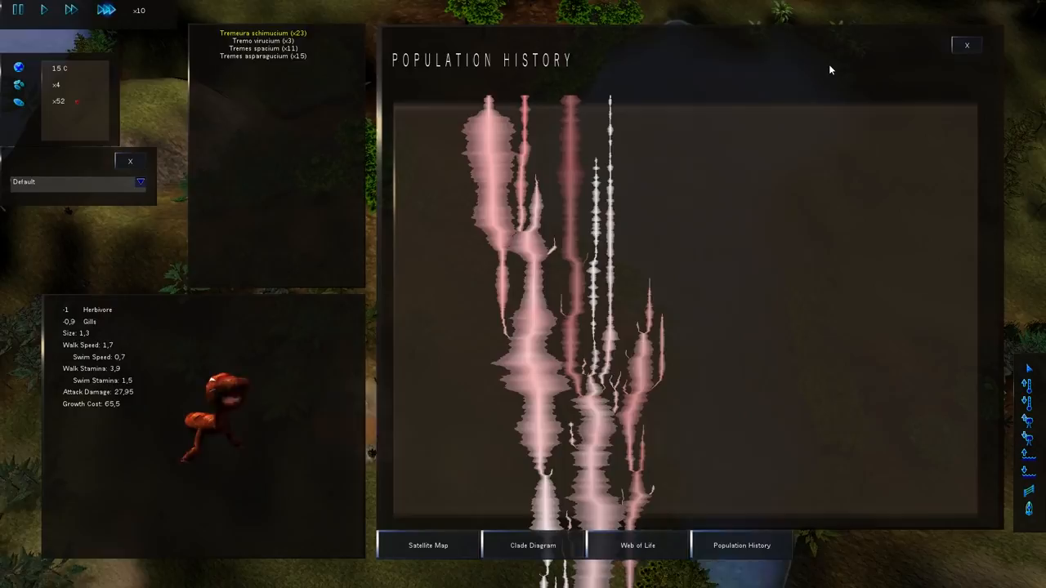
left_click(966, 45)
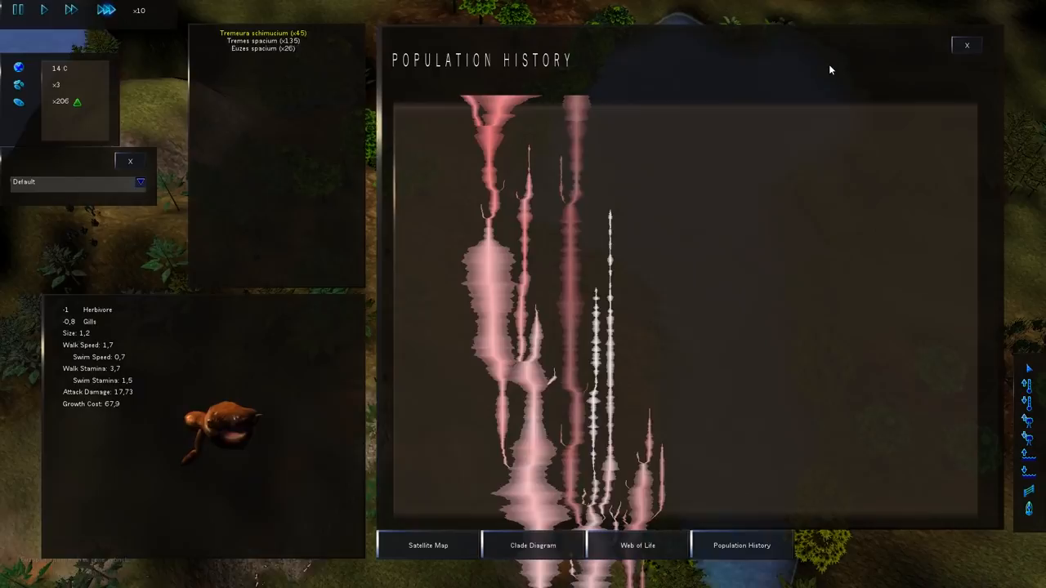
left_click(966, 45)
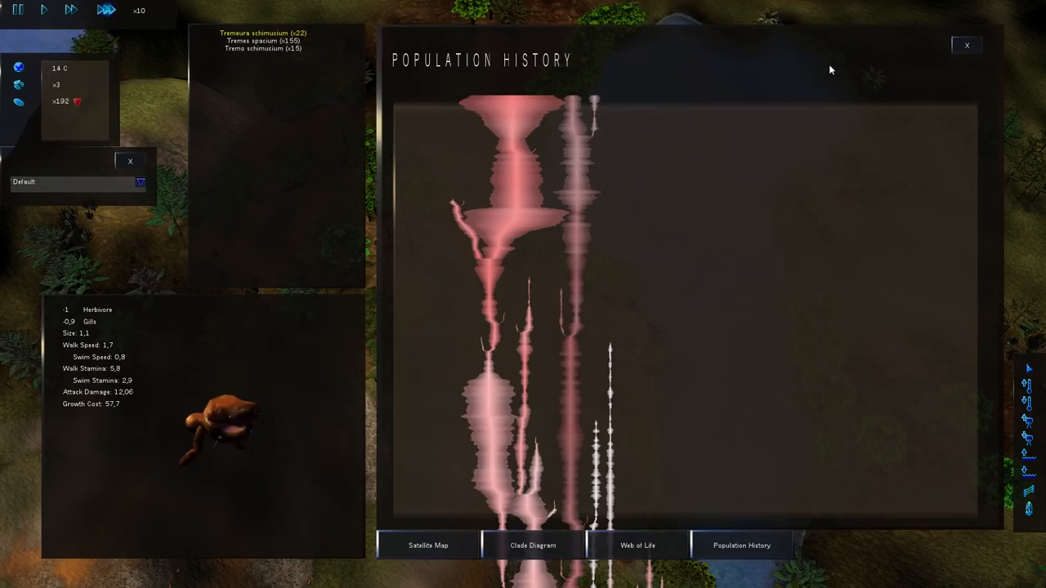
left_click(966, 45)
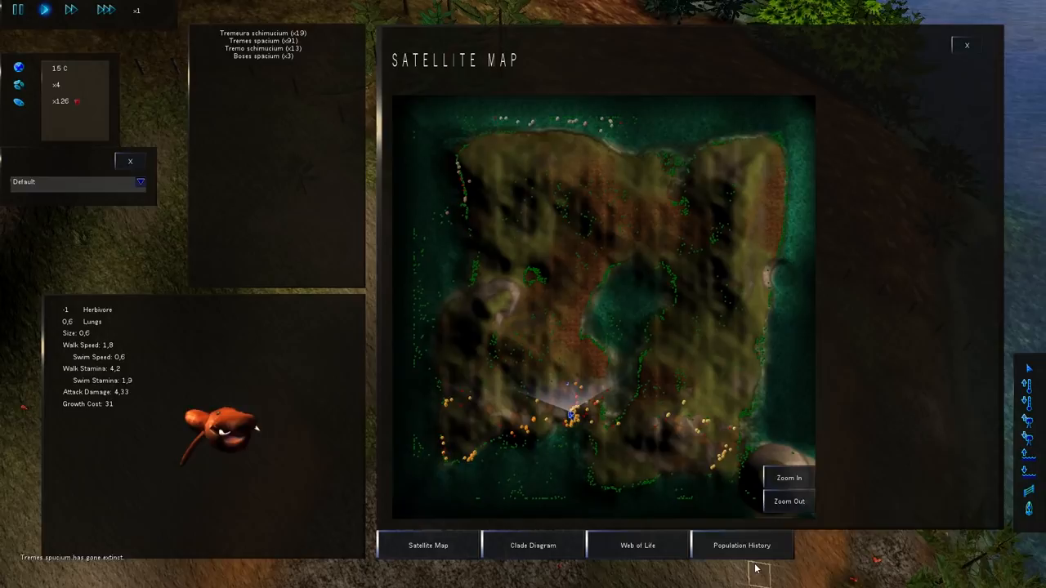
Check the population history chart, return to the satellite map, and close the statistics window.
left_click(741, 544)
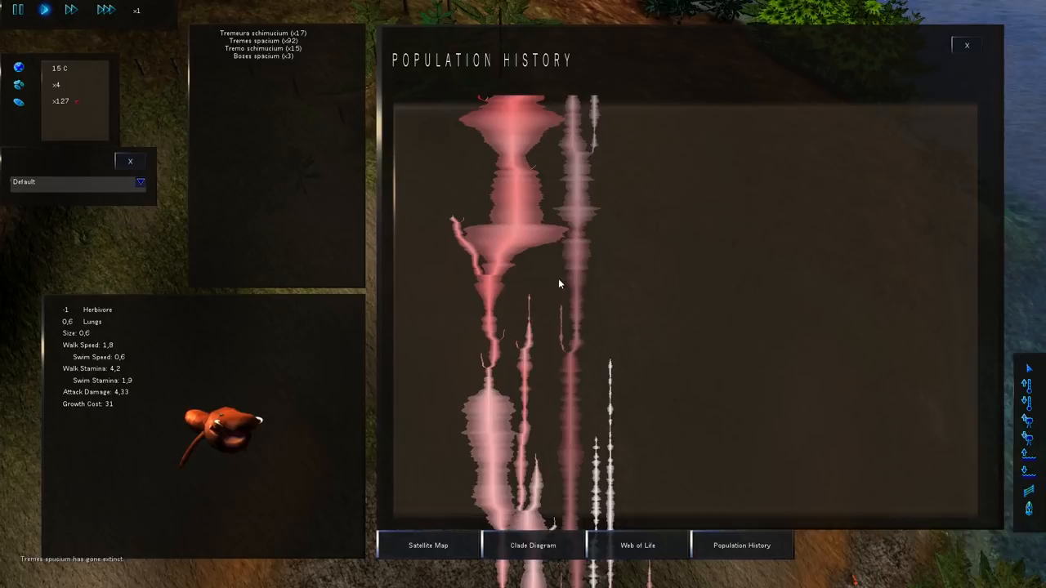
left_click(427, 545)
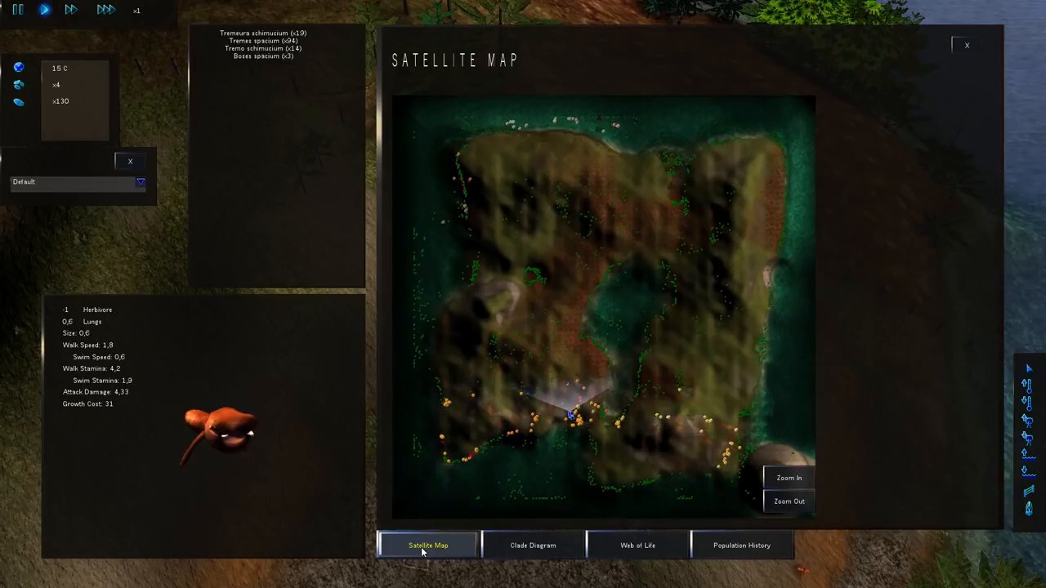
left_click(964, 45)
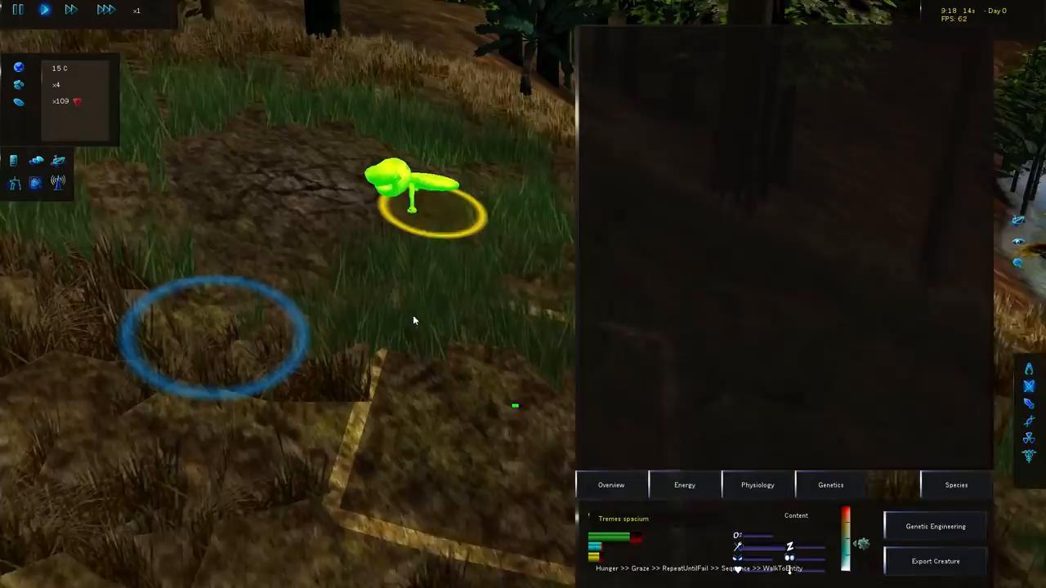
Reopen the satellite map window, close it, and bring it up again with the species list.
left_click(105, 10)
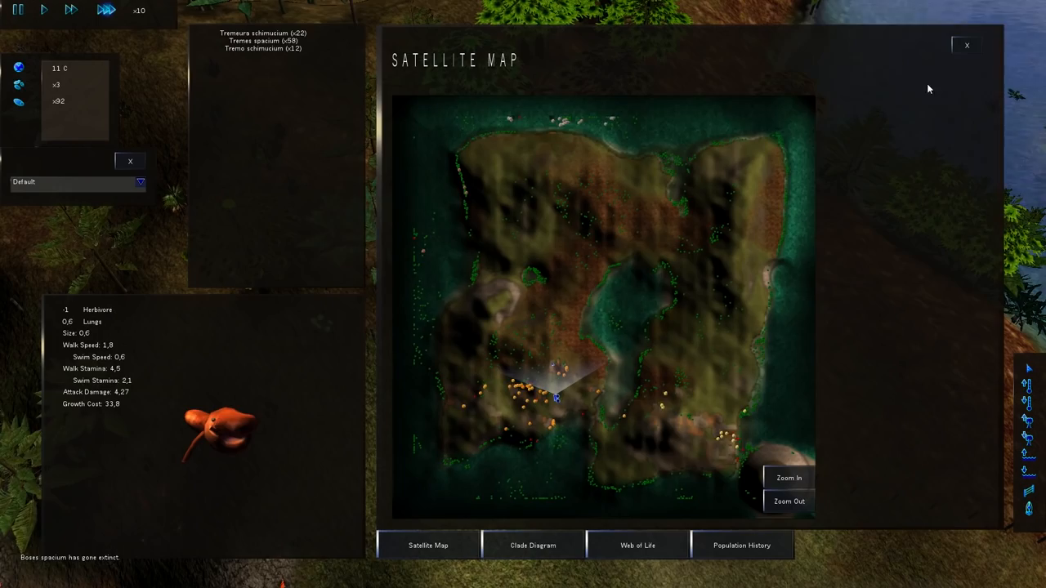
left_click(965, 45)
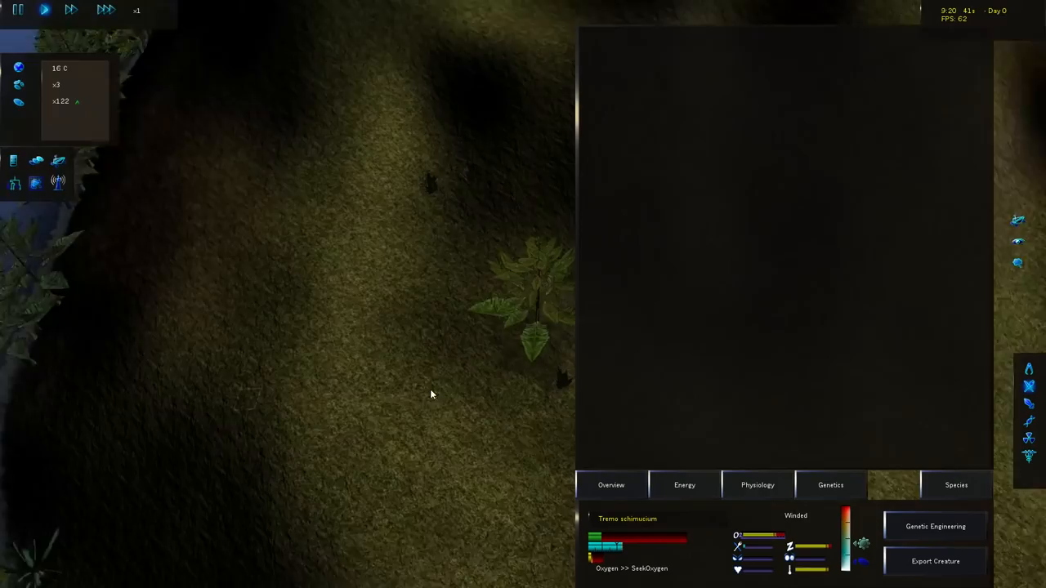
left_click(106, 10)
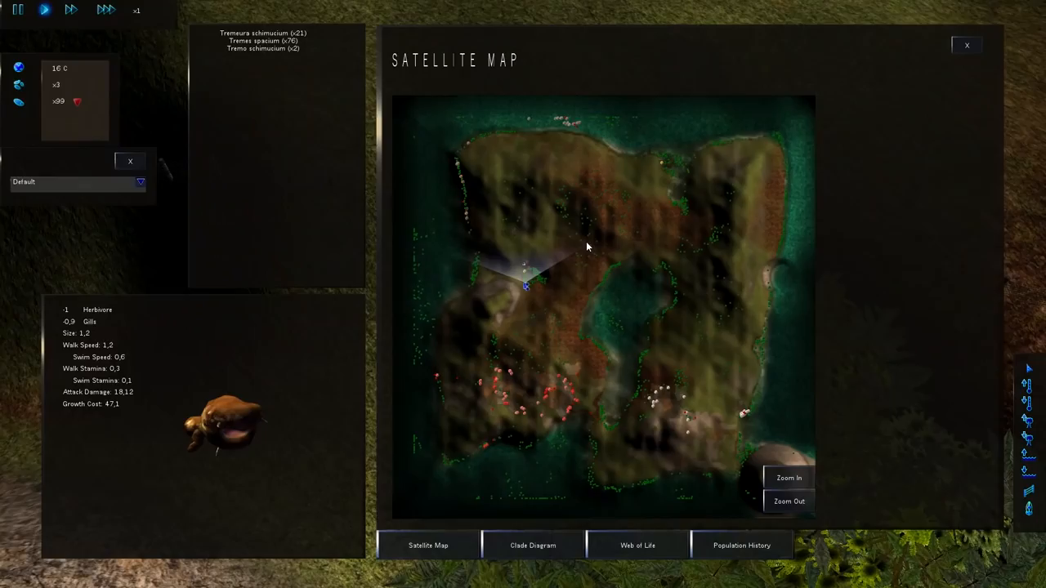
Run the island simulation at ten times speed while the satellite map stays open.
left_click(966, 45)
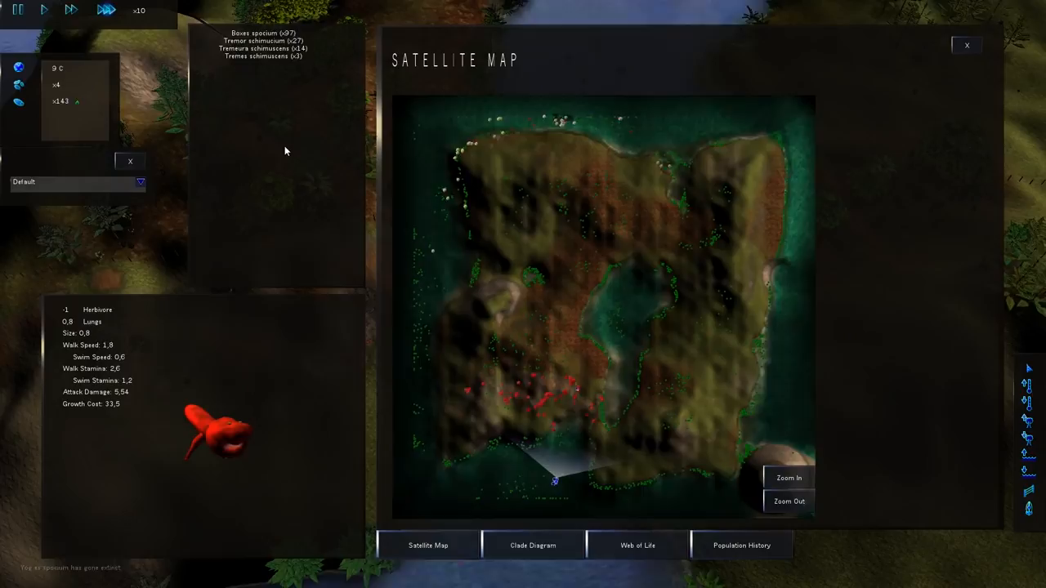
Let evolution run fast until Tremor and Saitor dominate, then return to normal x1 speed.
left_click(966, 44)
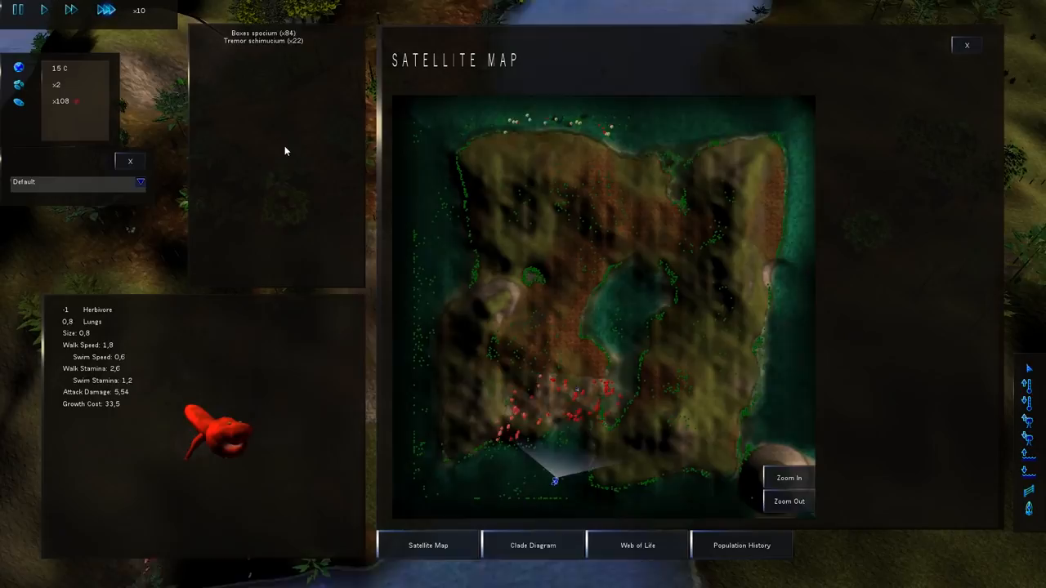
left_click(966, 45)
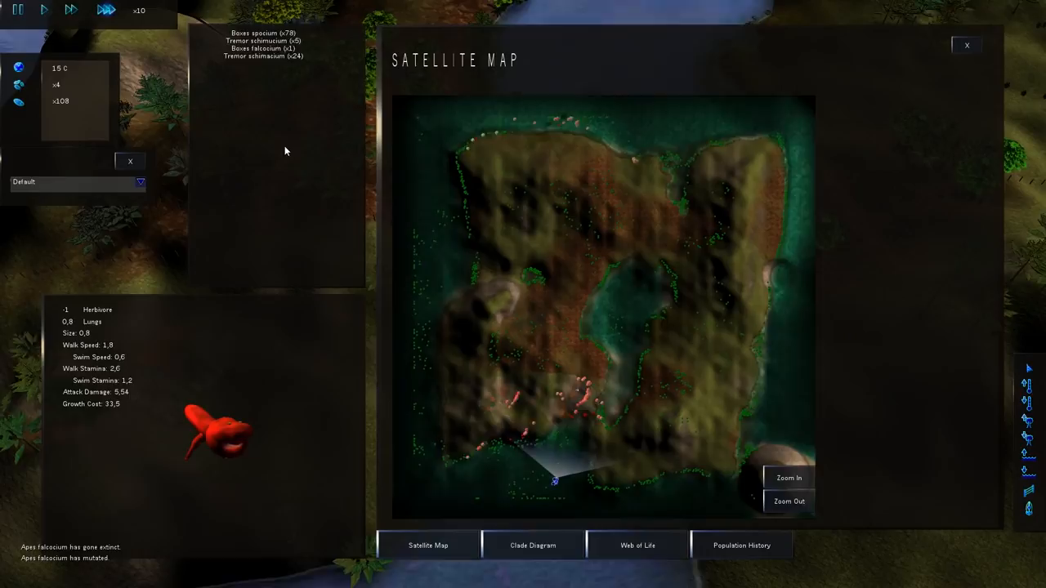
left_click(966, 44)
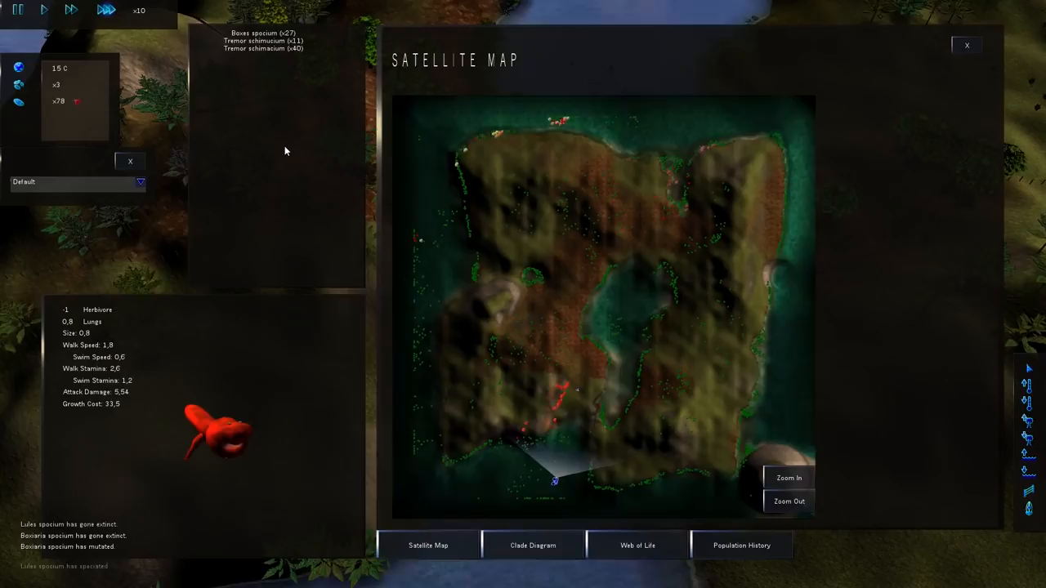
left_click(966, 45)
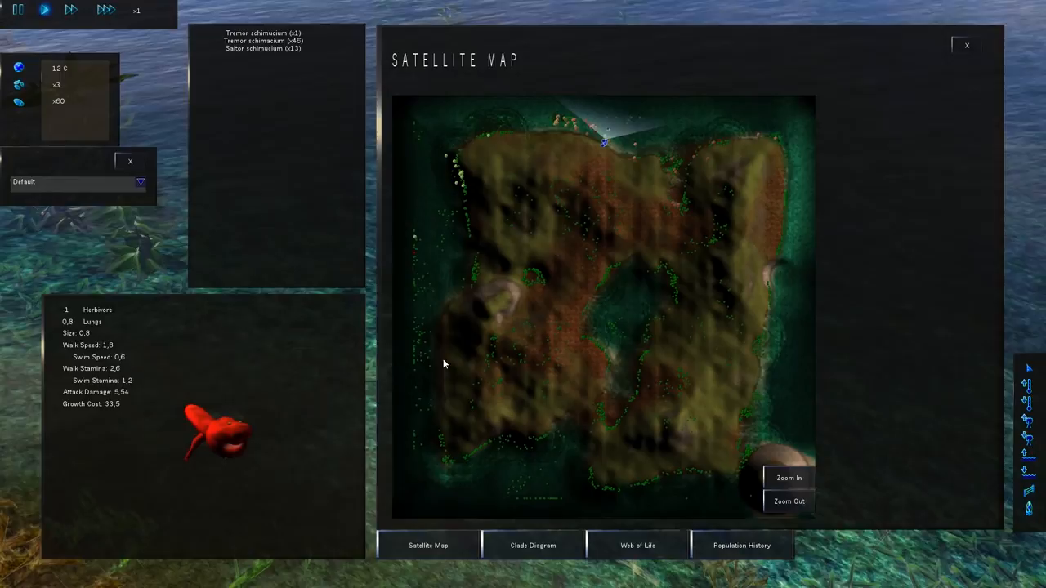
Check the population history graph, then bring up the clade diagram of the island's lineages.
left_click(740, 545)
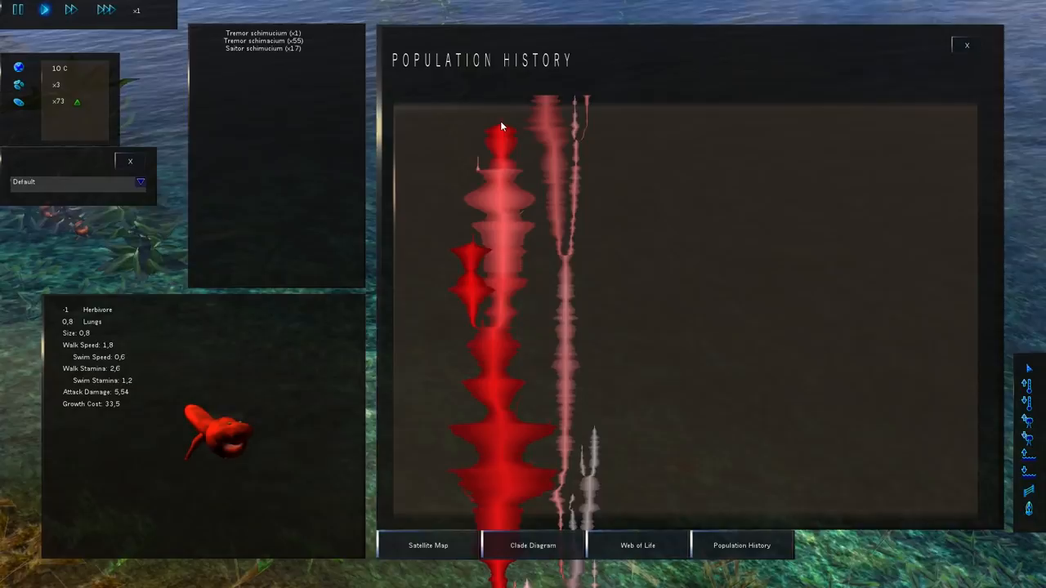
left_click(427, 545)
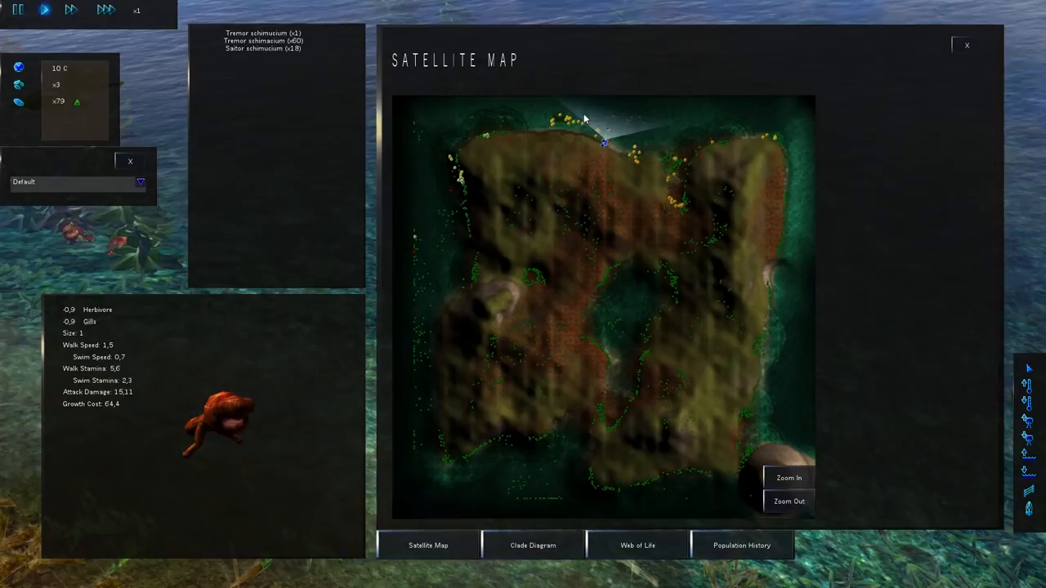
left_click(967, 45)
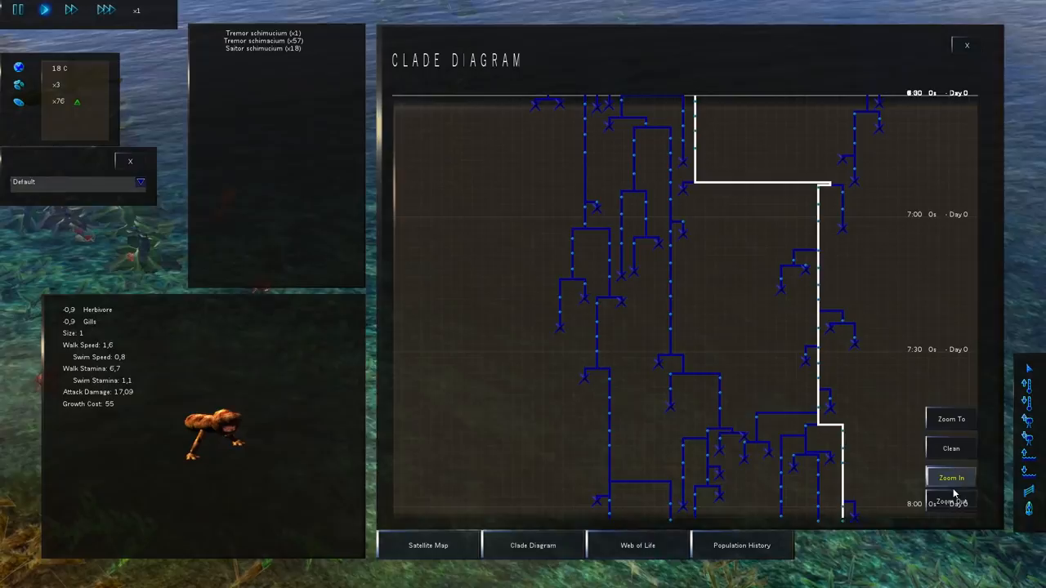
Zoom the clade diagram out to the full tree and back in, then return to the satellite map.
left_click(950, 478)
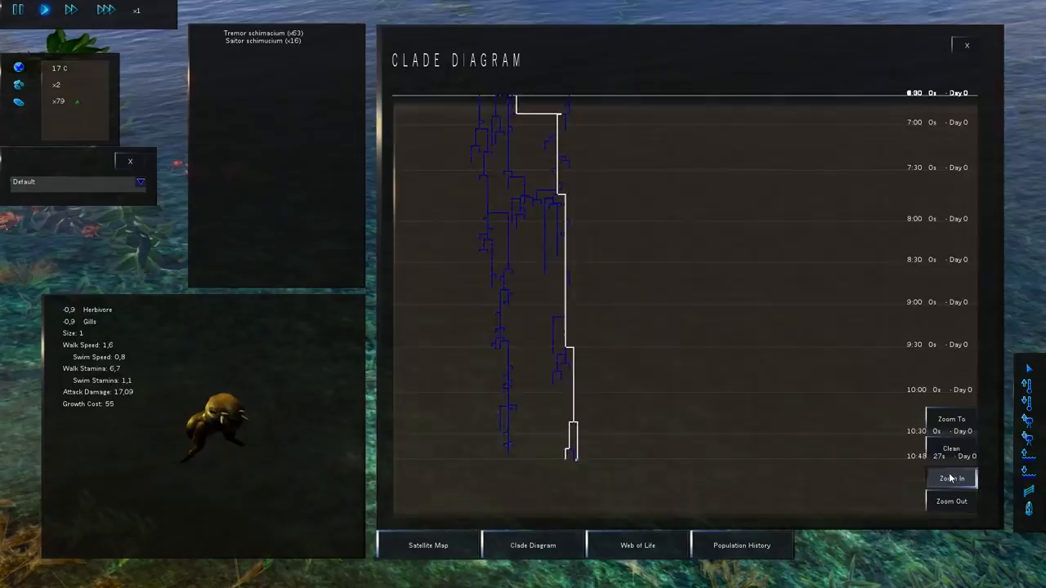
left_click(951, 478)
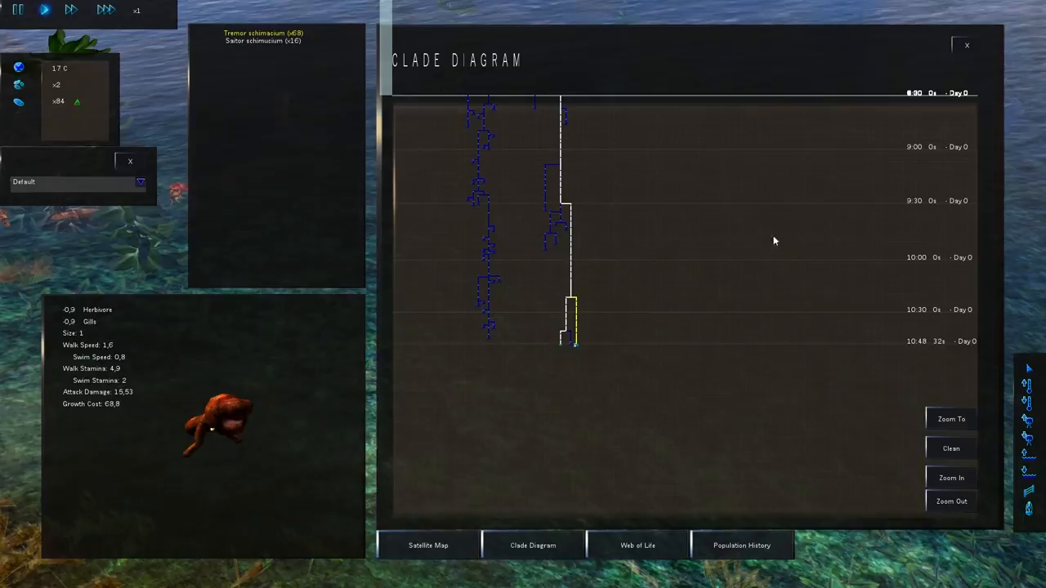
left_click(966, 45)
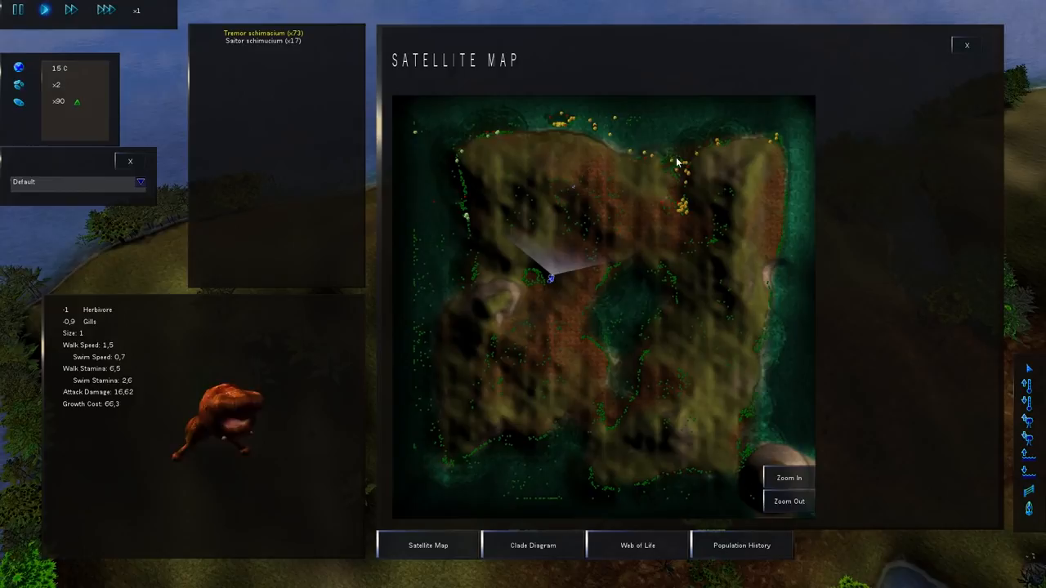
left_click(965, 44)
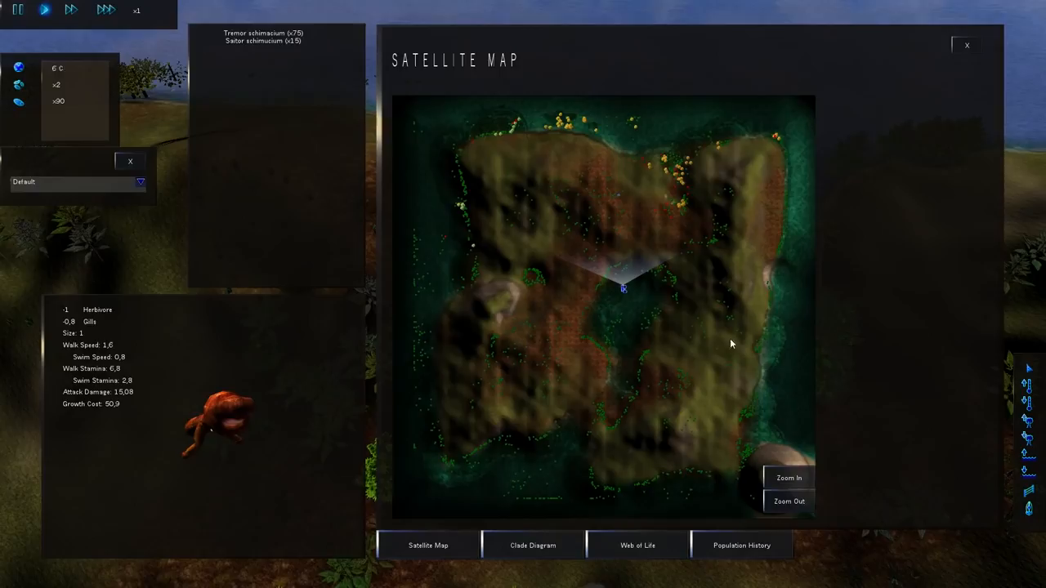
left_click(965, 45)
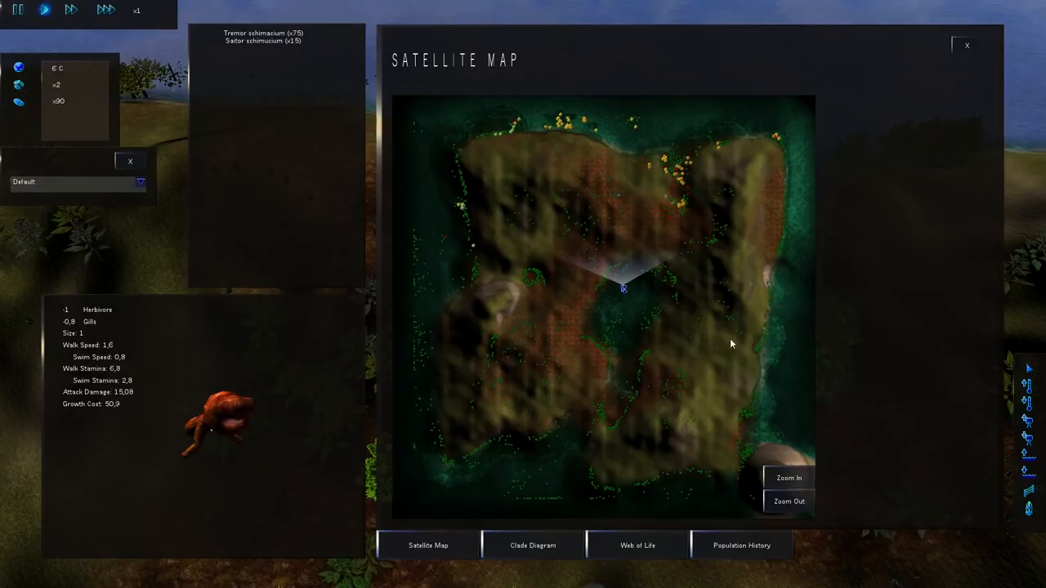